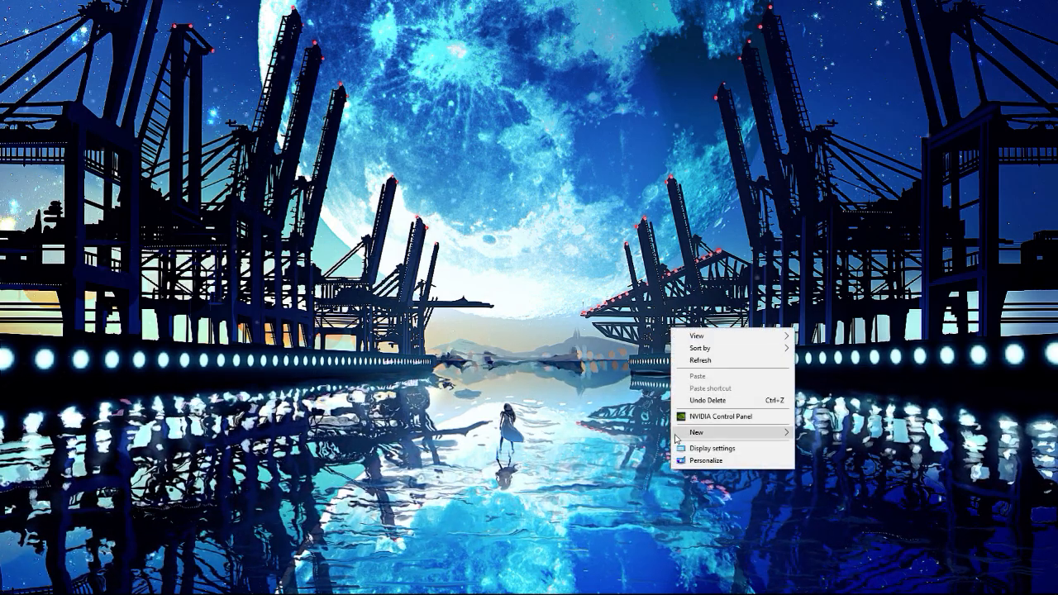
Launch NVIDIA Control Panel from the desktop context menu
left_click(729, 416)
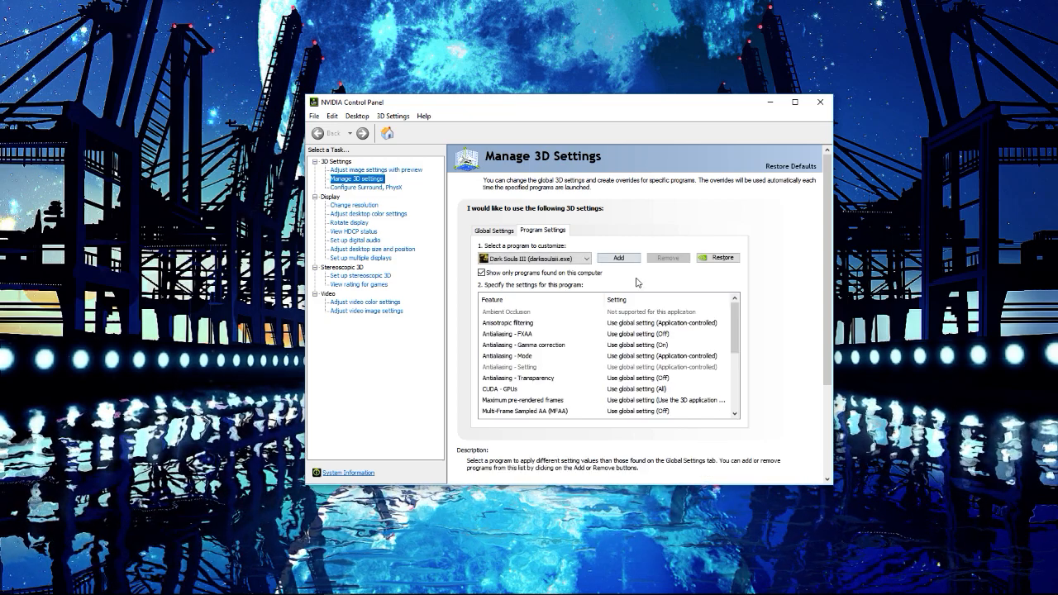
scroll("down", 3)
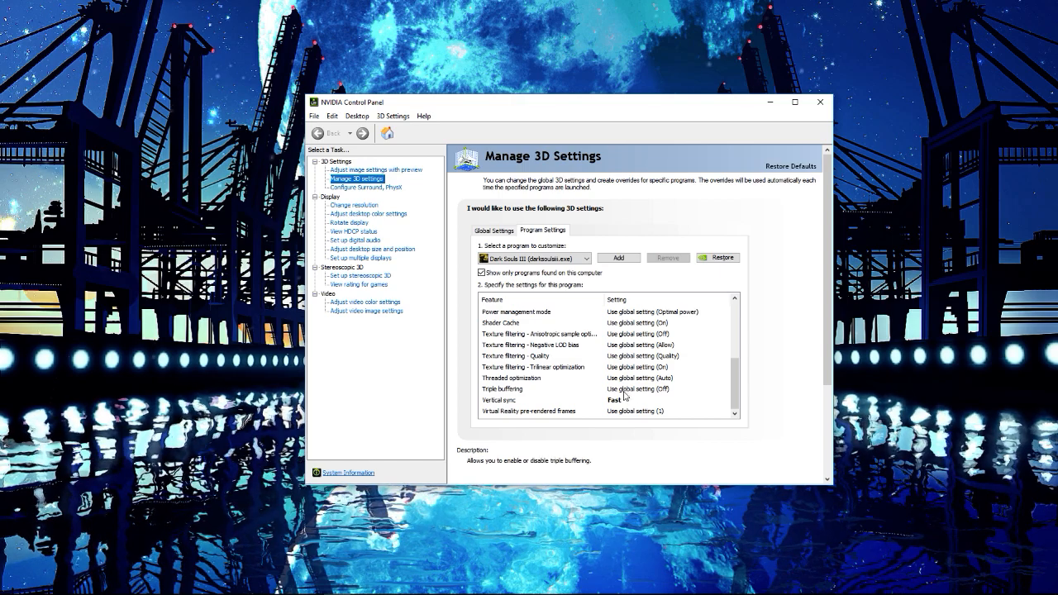
left_click(731, 400)
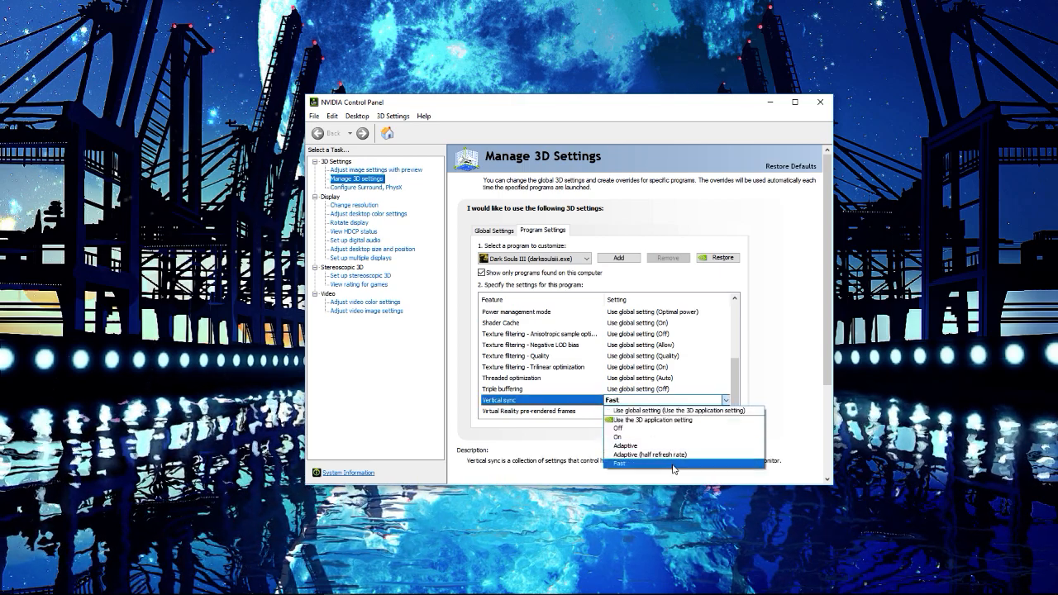
left_click(618, 464)
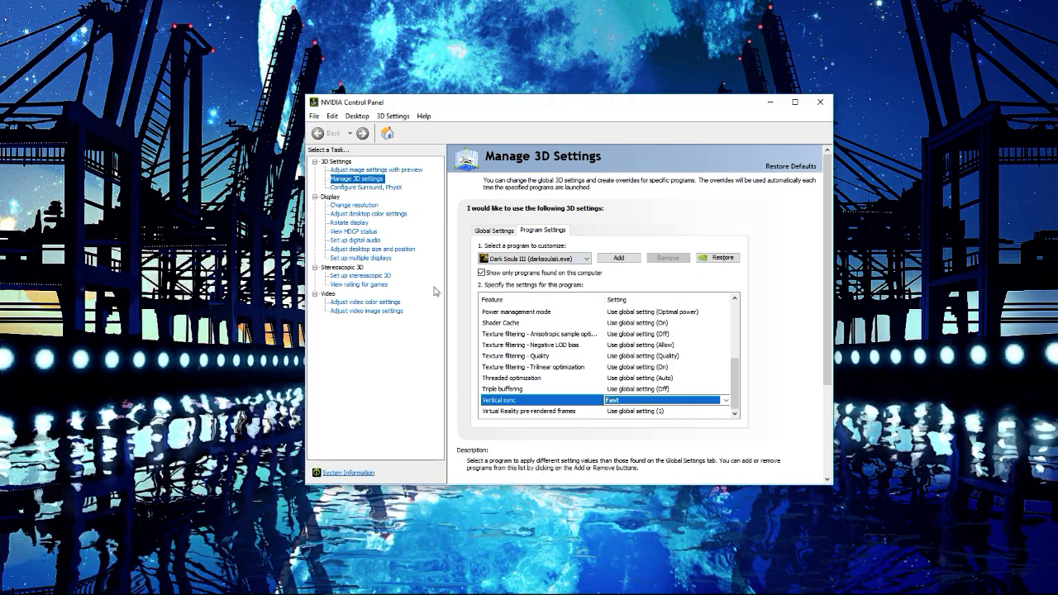
mouse_move(750, 168)
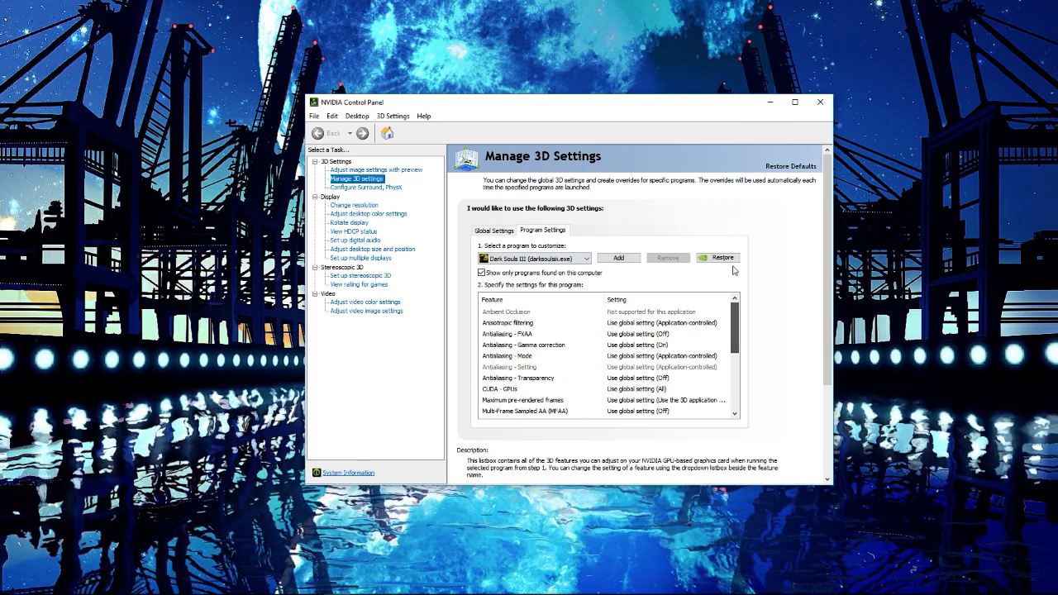
left_click(819, 101)
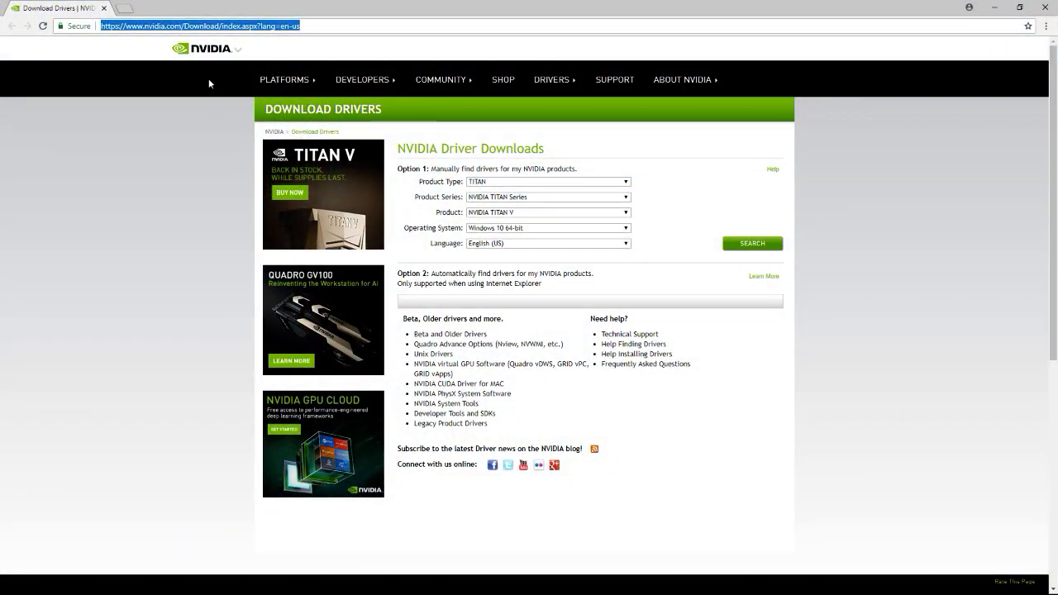
mouse_move(499, 148)
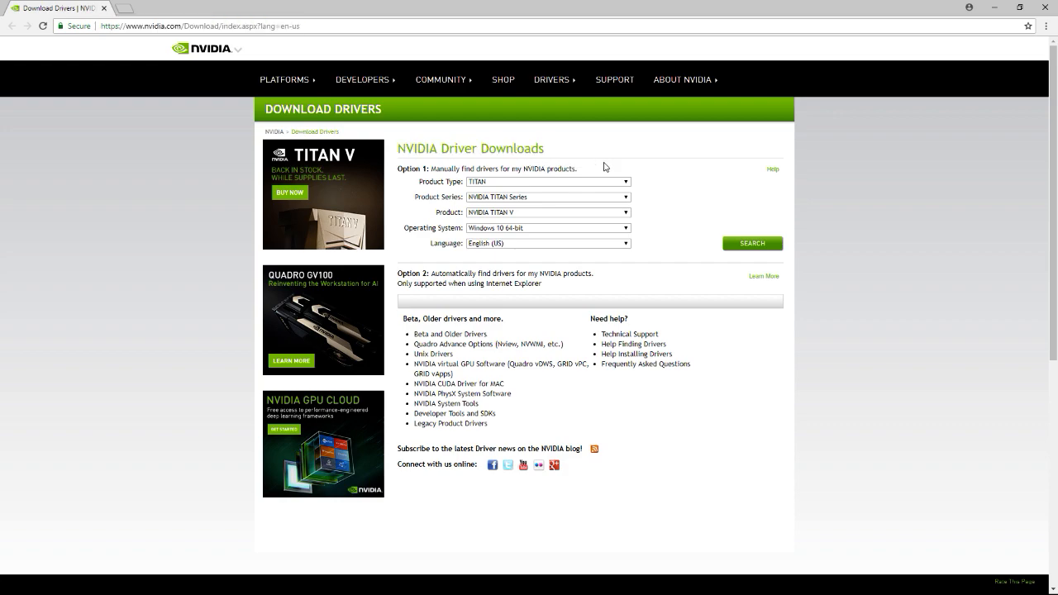
mouse_move(581, 190)
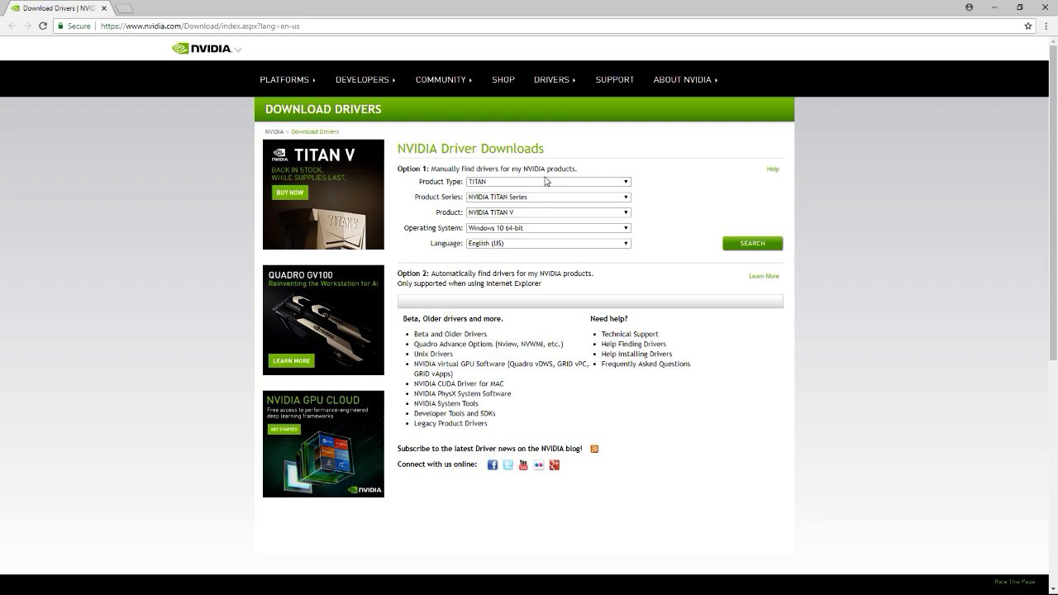
Search drivers for GeForce, GeForce 10 Series, GeForce GTX 1050 on Windows 10 64-bit
left_click(547, 181)
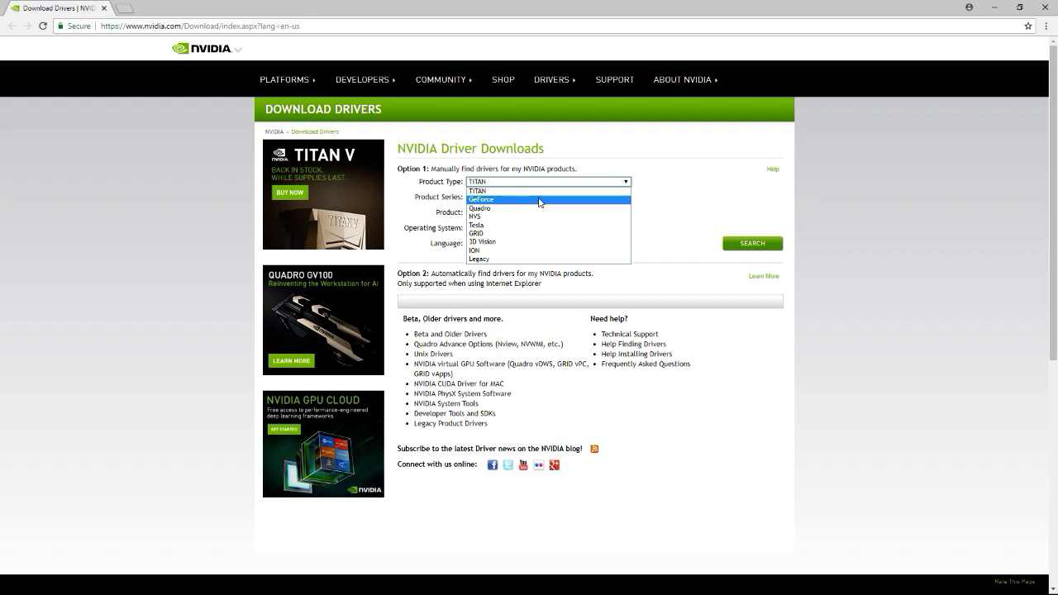
mouse_move(520, 208)
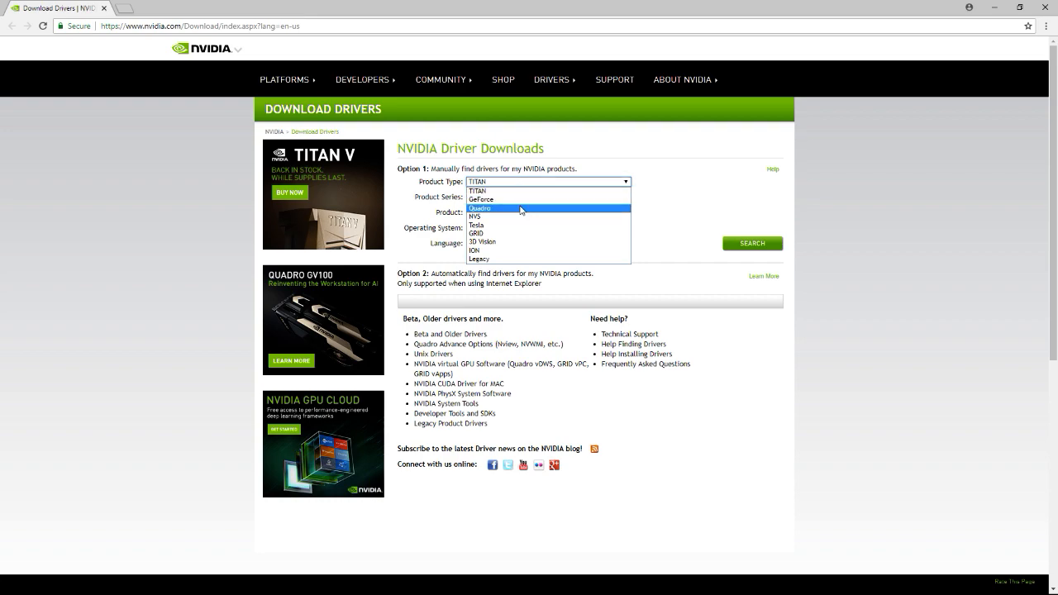
left_click(480, 199)
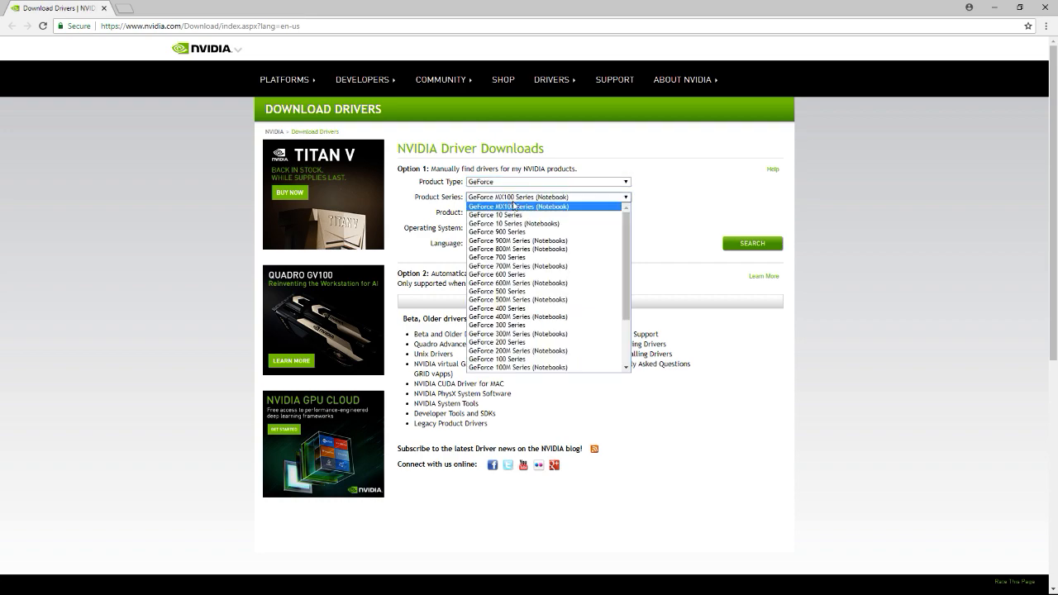
mouse_move(512, 257)
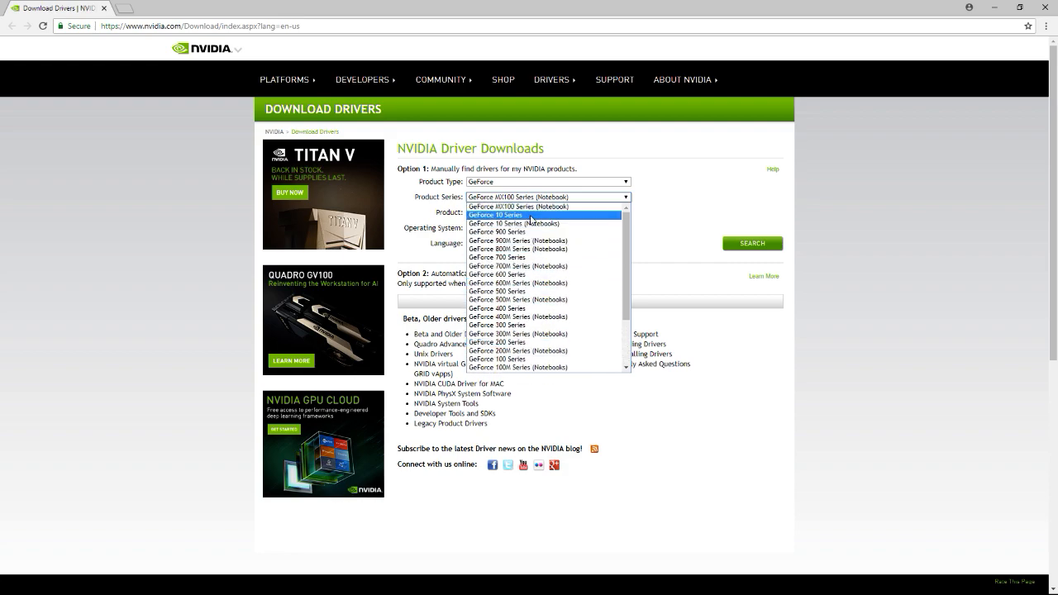
left_click(494, 214)
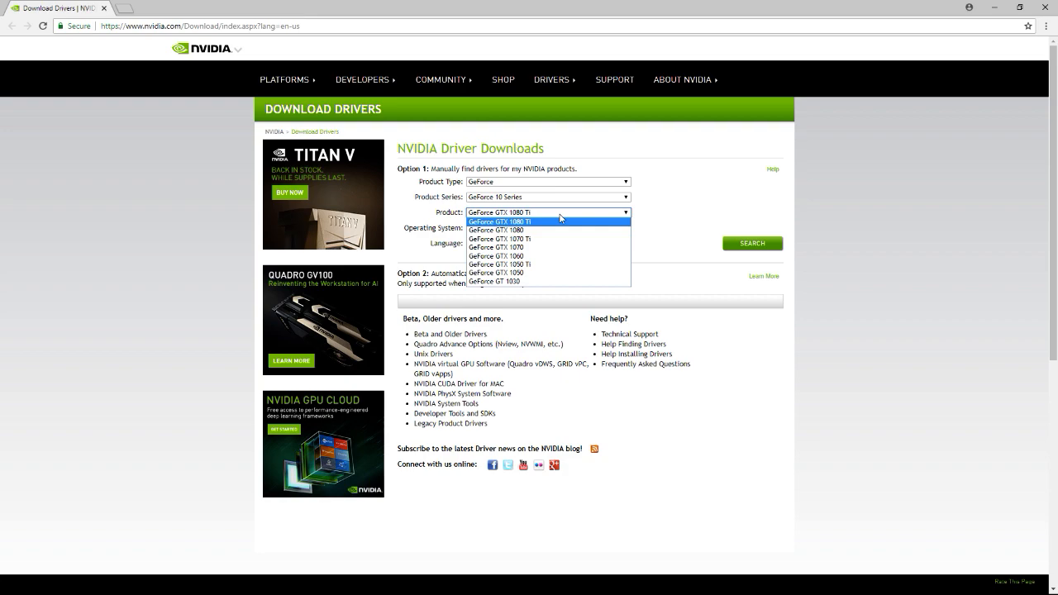
left_click(499, 264)
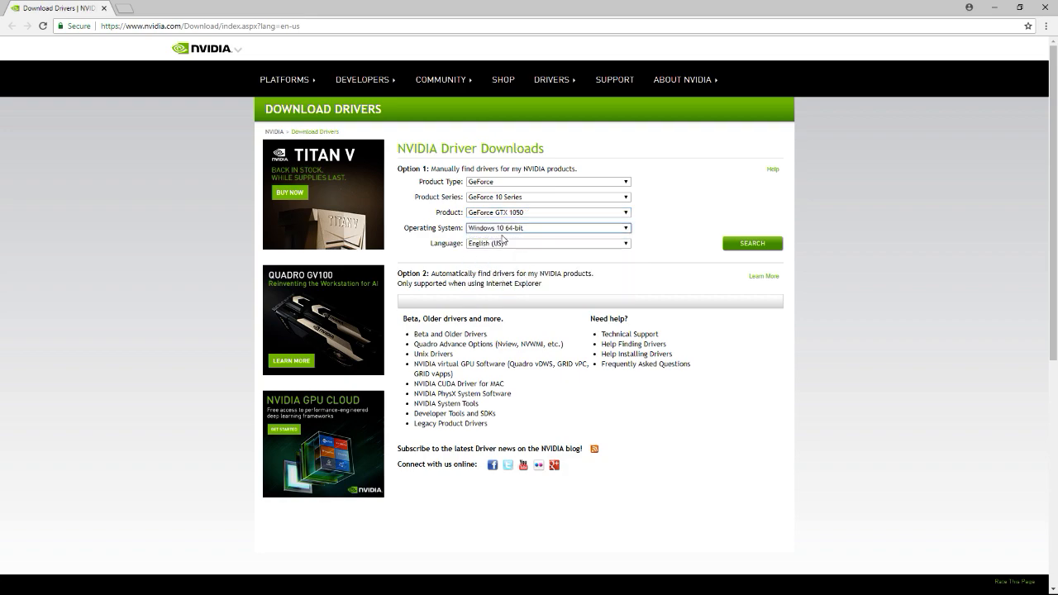
left_click(750, 243)
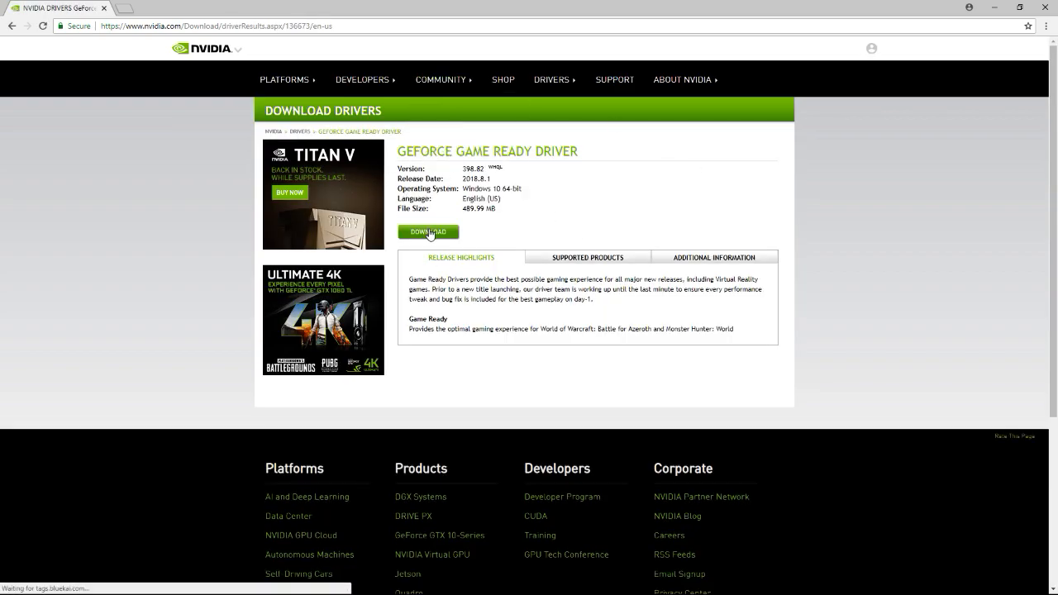
Start the 398.82 driver download, cancel it, and view the Downloads folder
left_click(427, 232)
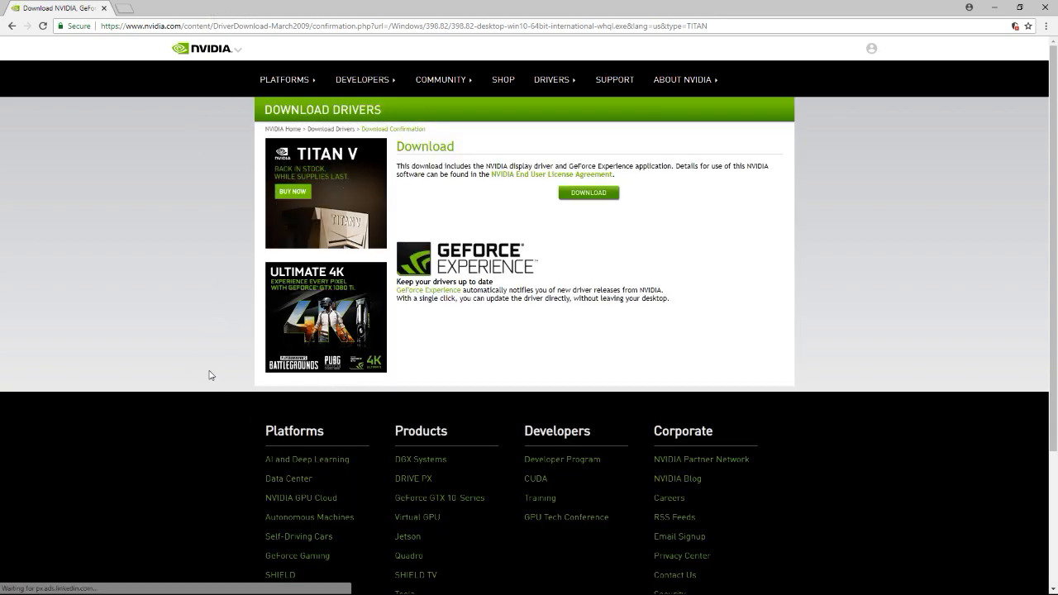
mouse_move(289, 5)
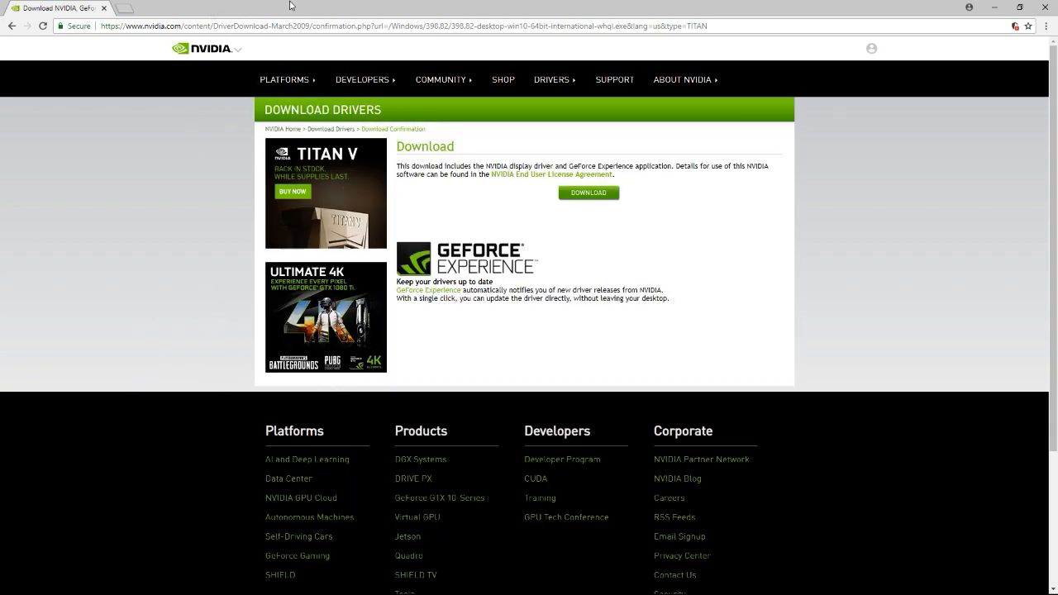
mouse_move(407, 140)
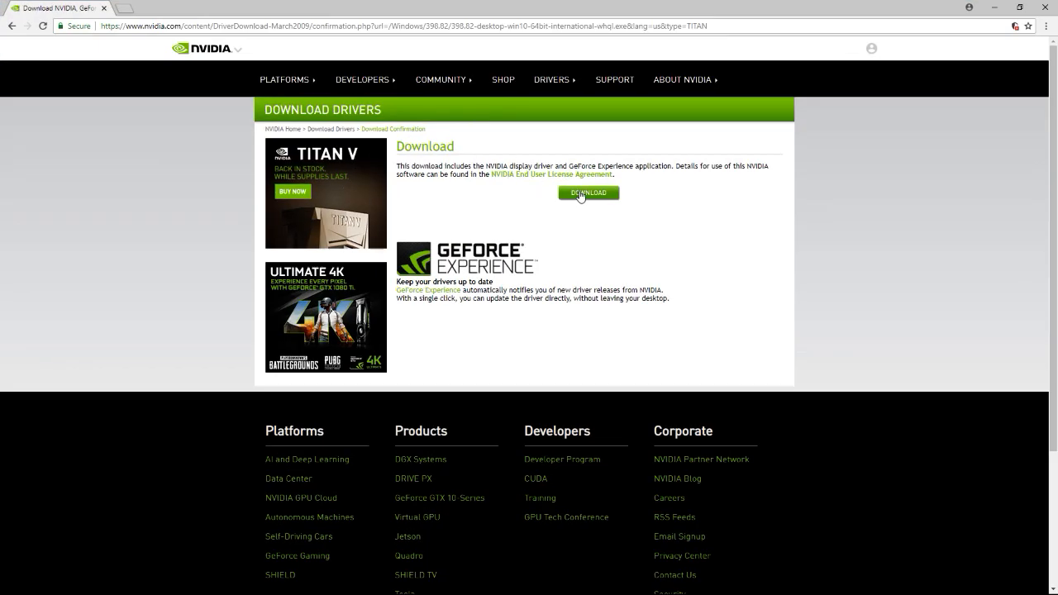
left_click(587, 192)
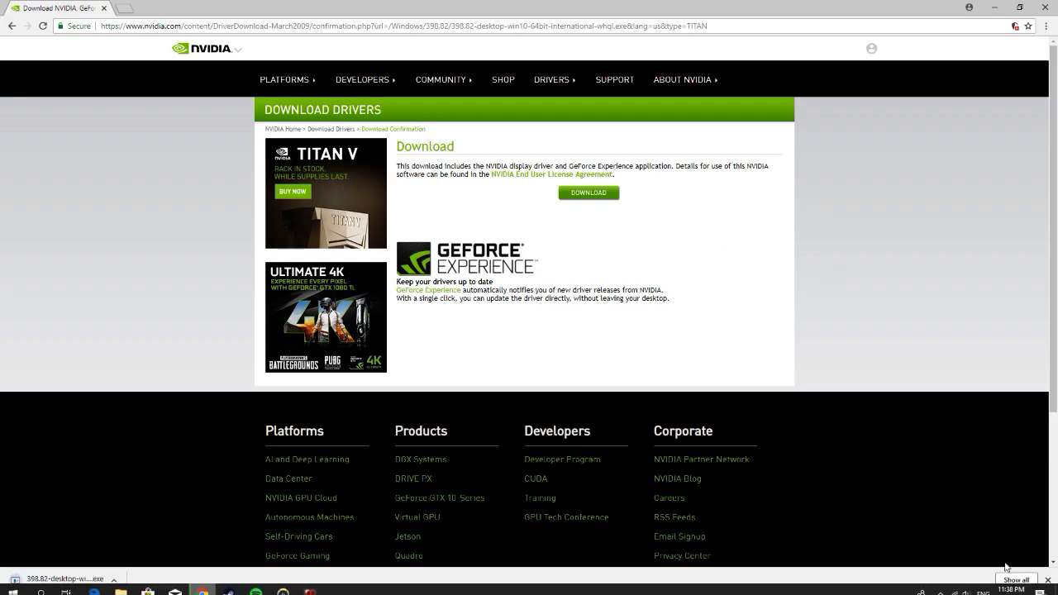
left_click(587, 191)
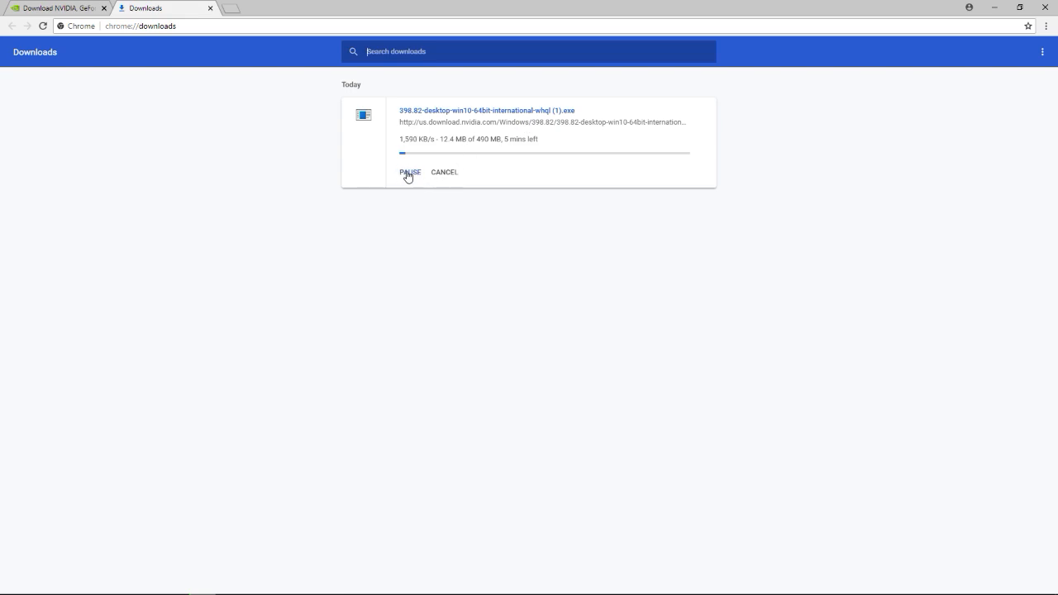
mouse_move(114, 507)
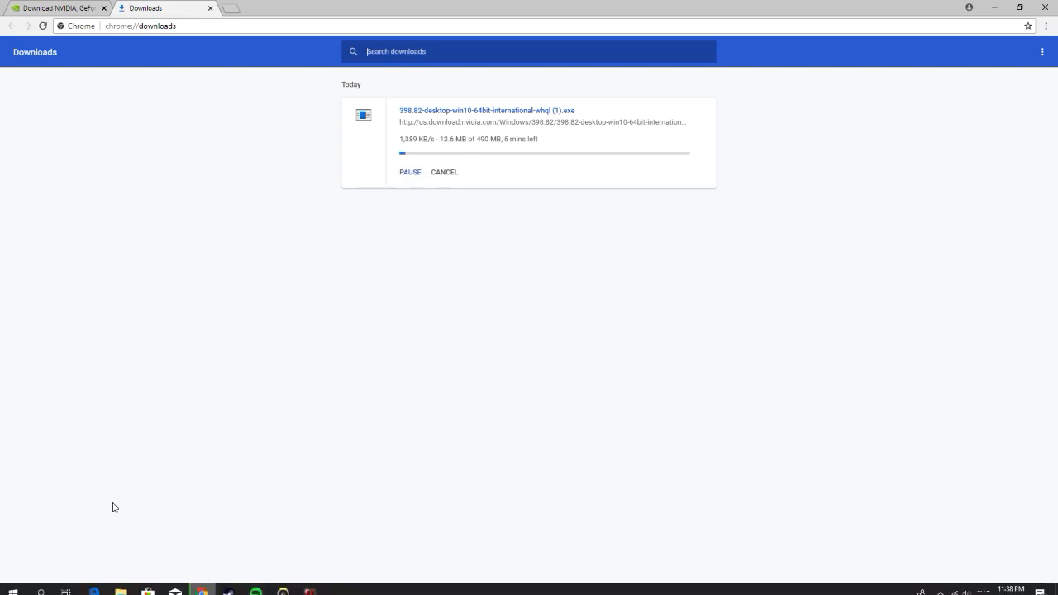
left_click(444, 172)
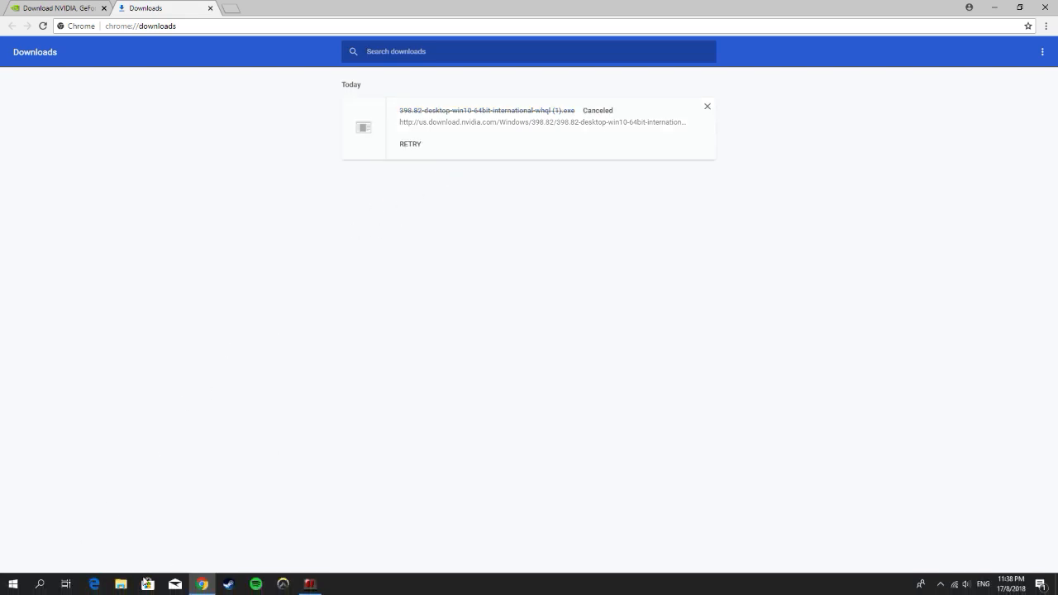
left_click(121, 584)
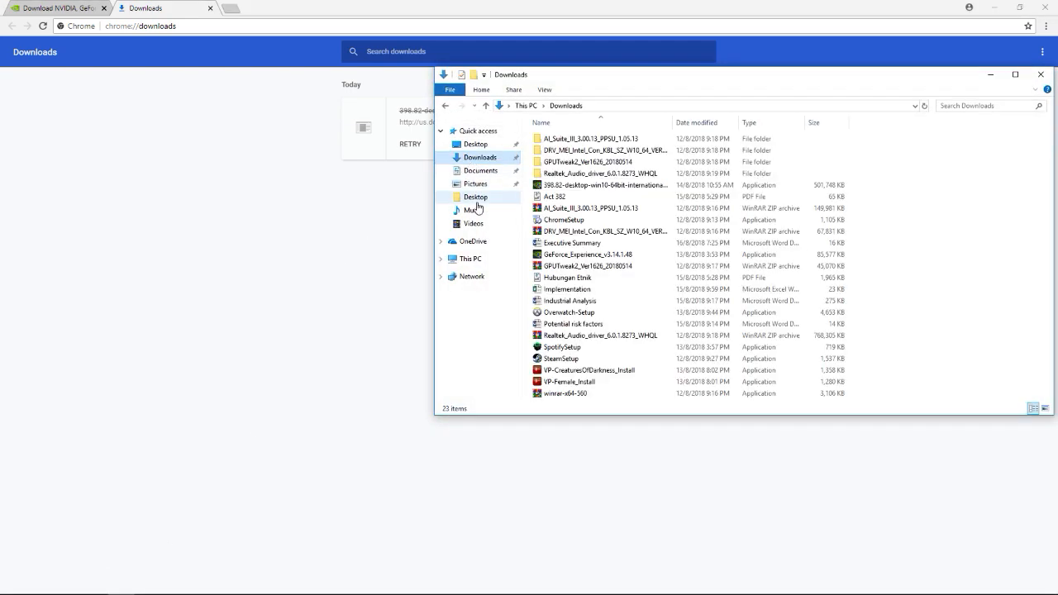
Bring the NVIDIA Control Panel's Manage 3D Settings window back to the front
left_click(605, 184)
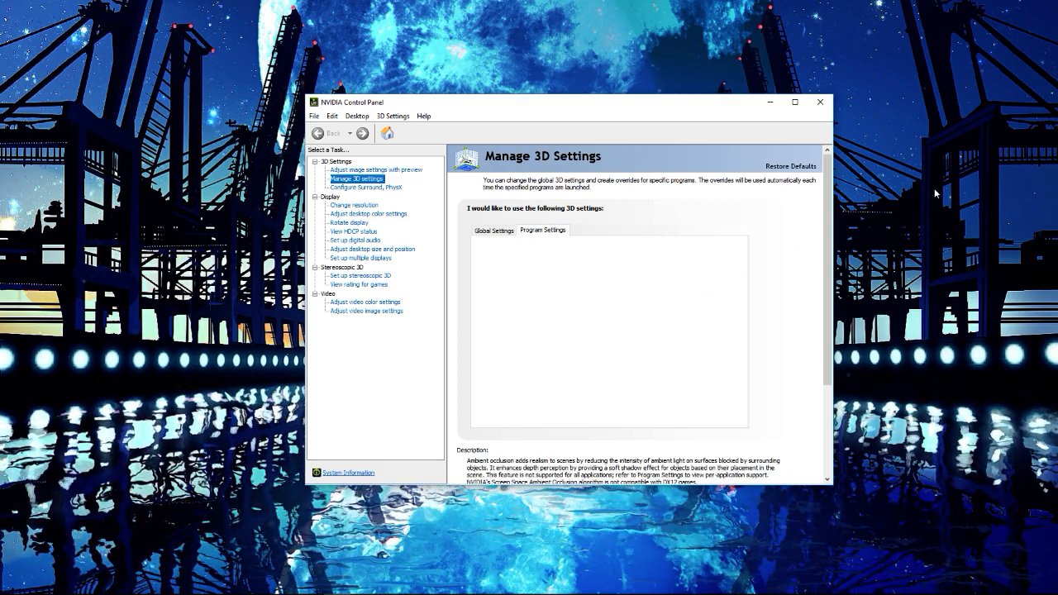
Change Dark Souls III's Vertical sync from Fast to Off
left_click(542, 230)
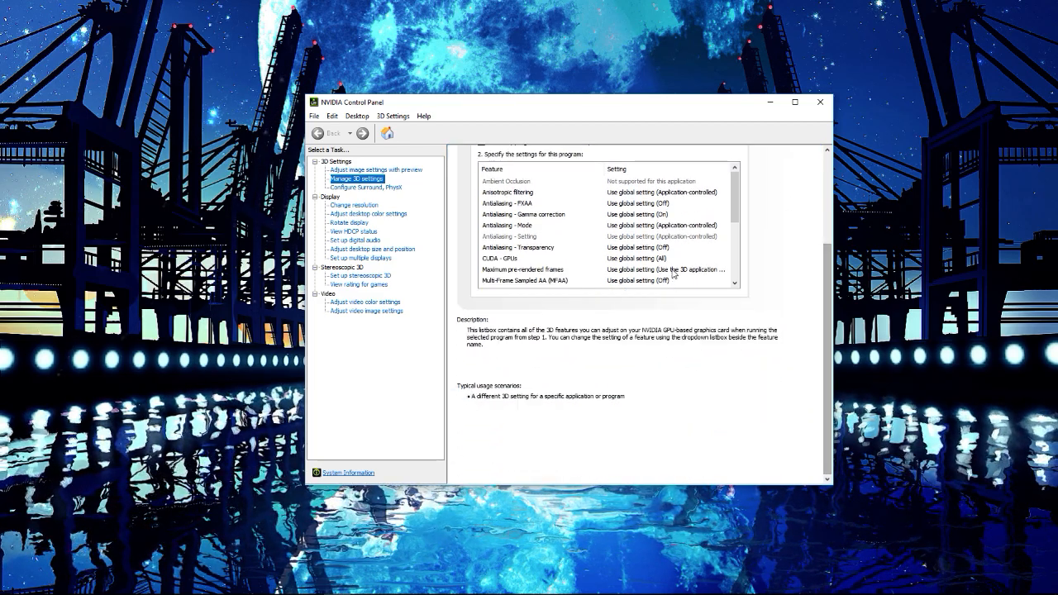
left_click(724, 270)
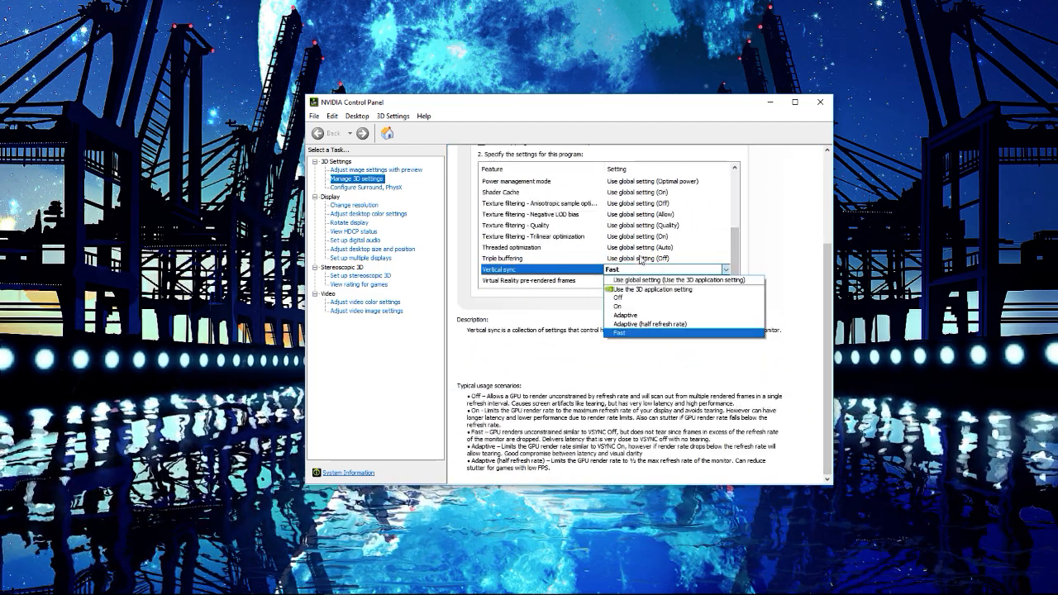
left_click(617, 297)
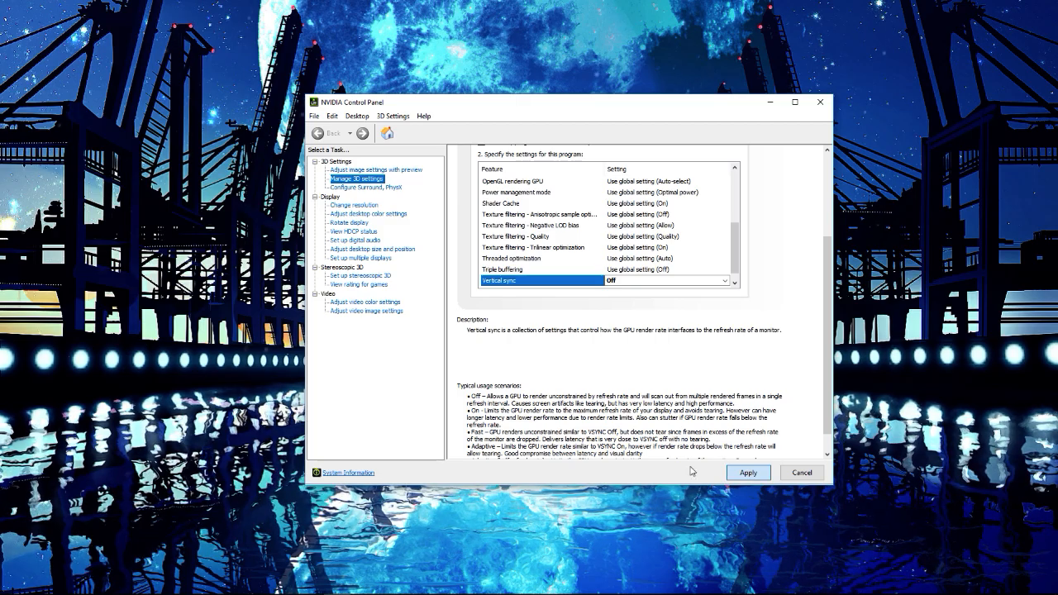
mouse_move(754, 229)
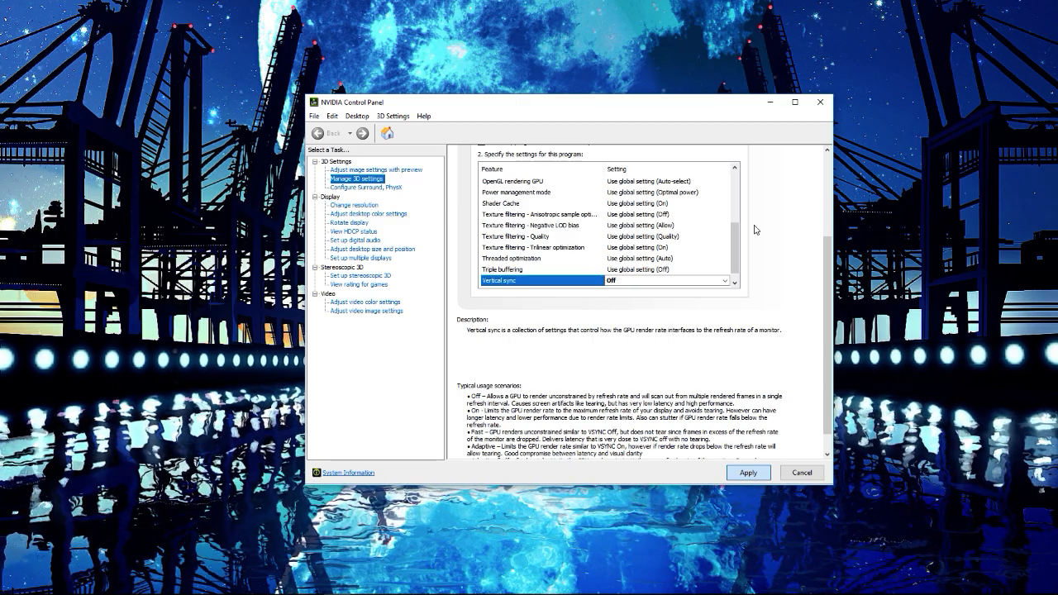